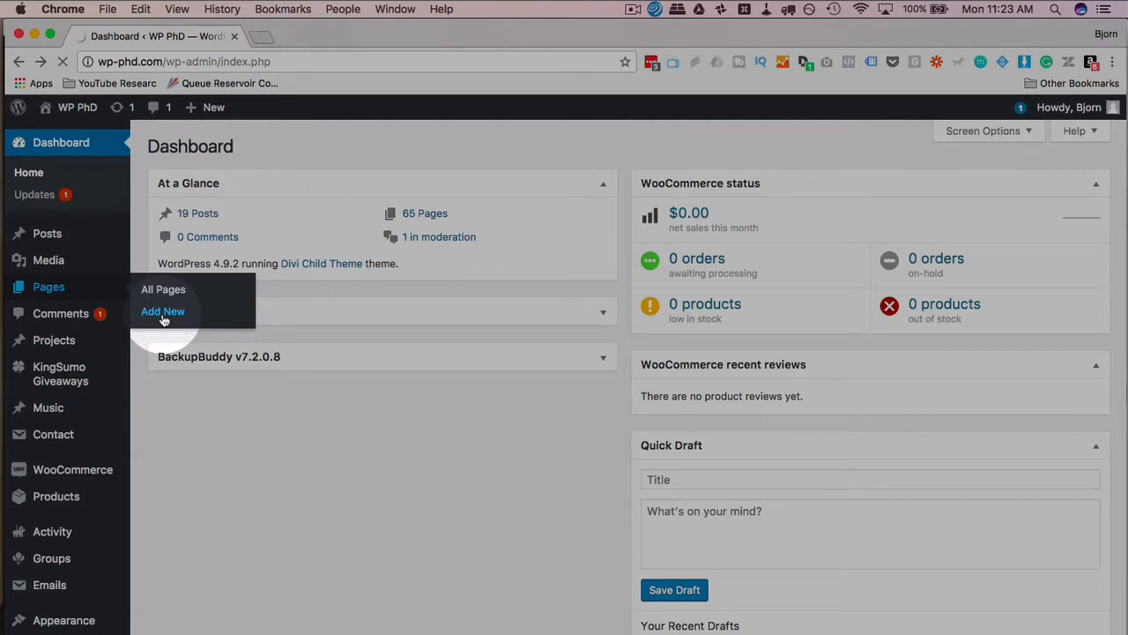
- Start a new blank page and title it 'Masonry Grid Testing'
{"action": "left_click", "coordinate": [162, 310]}
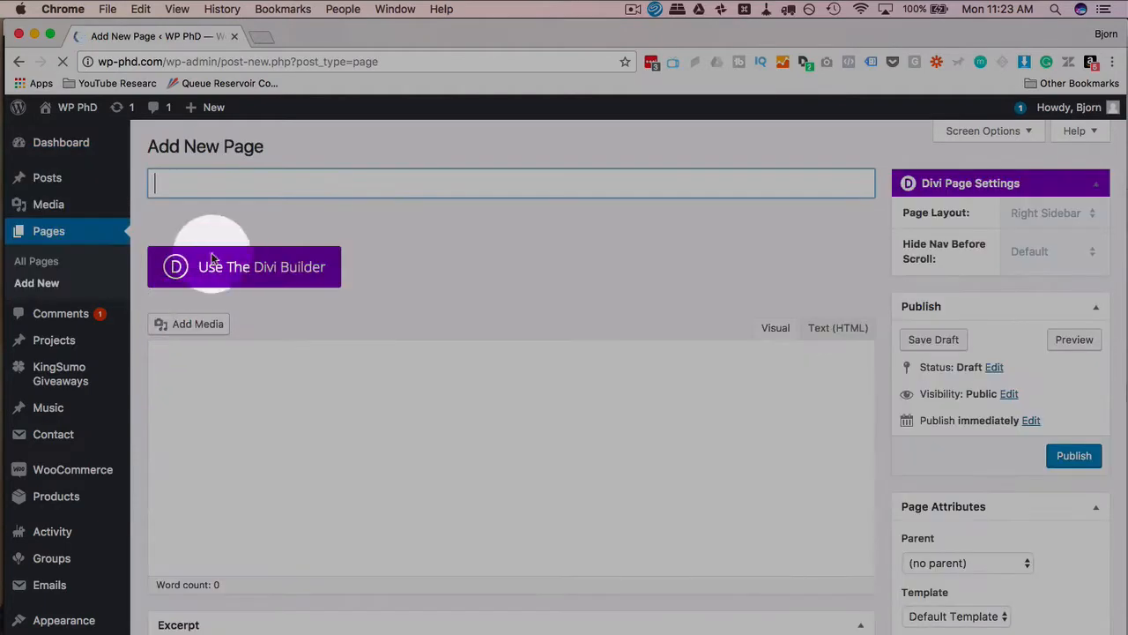
{"action": "type", "text": "Man"}
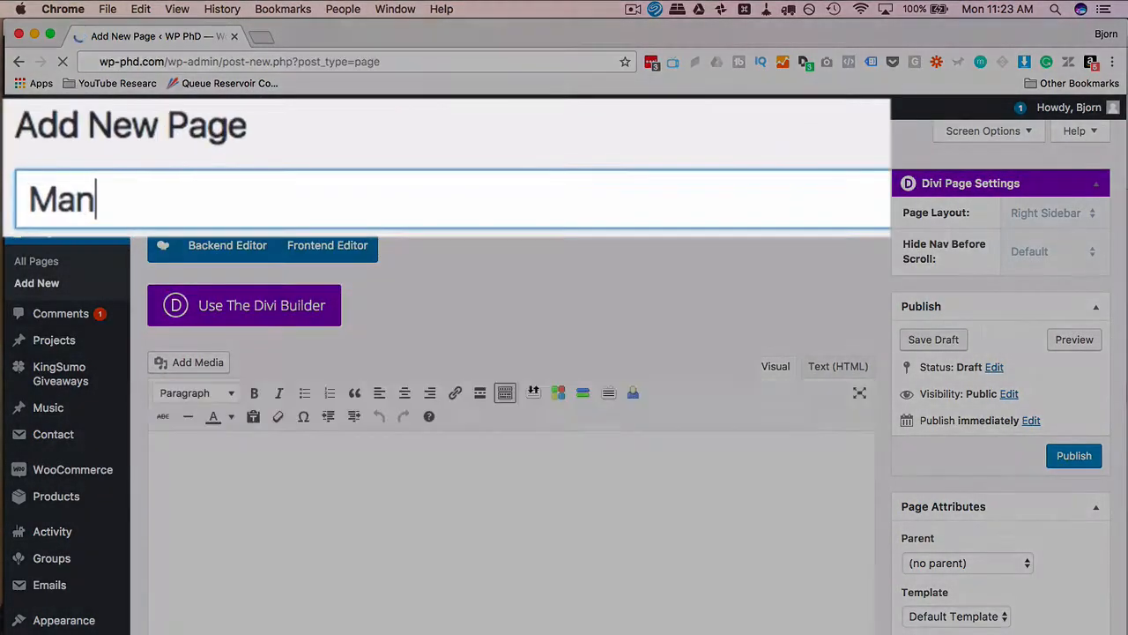
{"action": "type", "text": "sonry Grid Testing"}
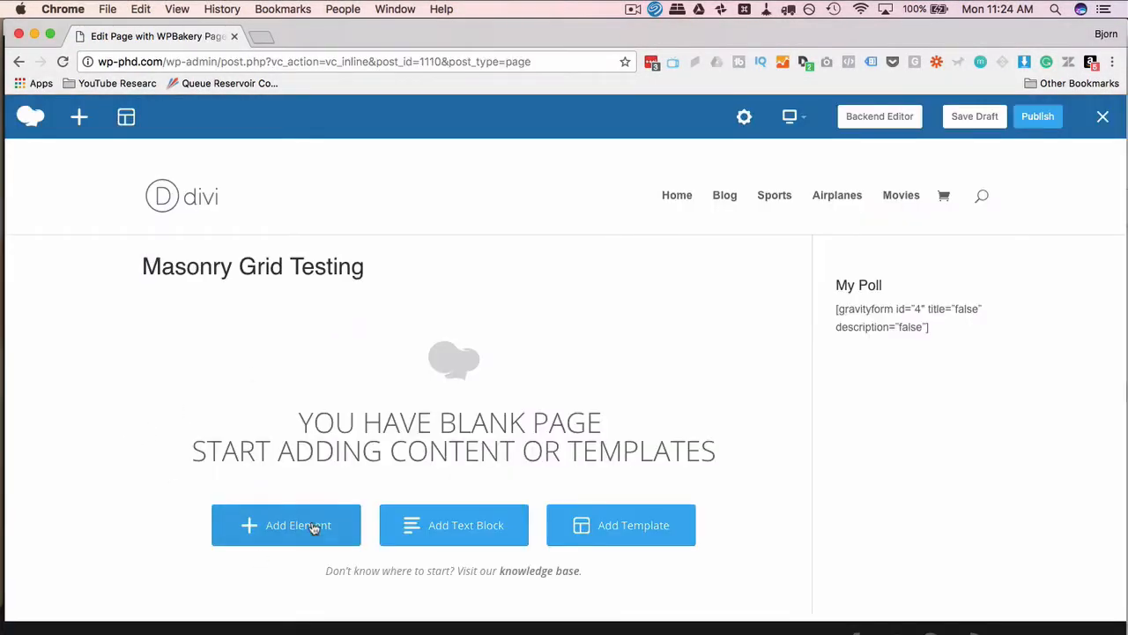
- Search the element catalogue for 'grid' and add a Masonry Media Grid element
{"action": "left_click", "coordinate": [286, 525]}
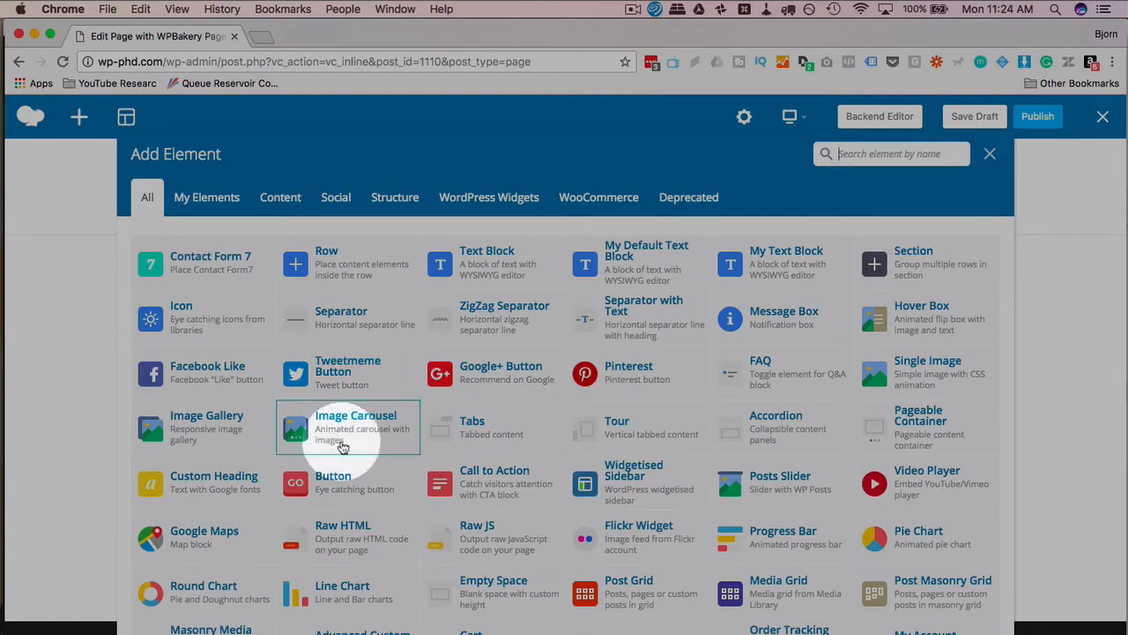
{"action": "type", "text": "grid"}
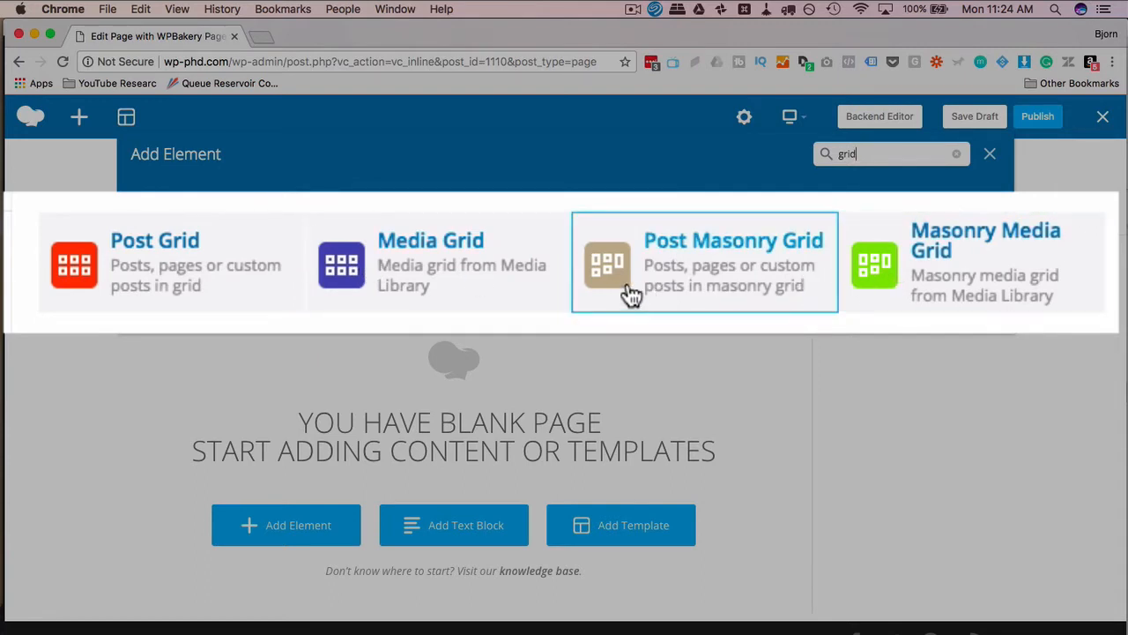
{"action": "mouse_move", "coordinate": [880, 289]}
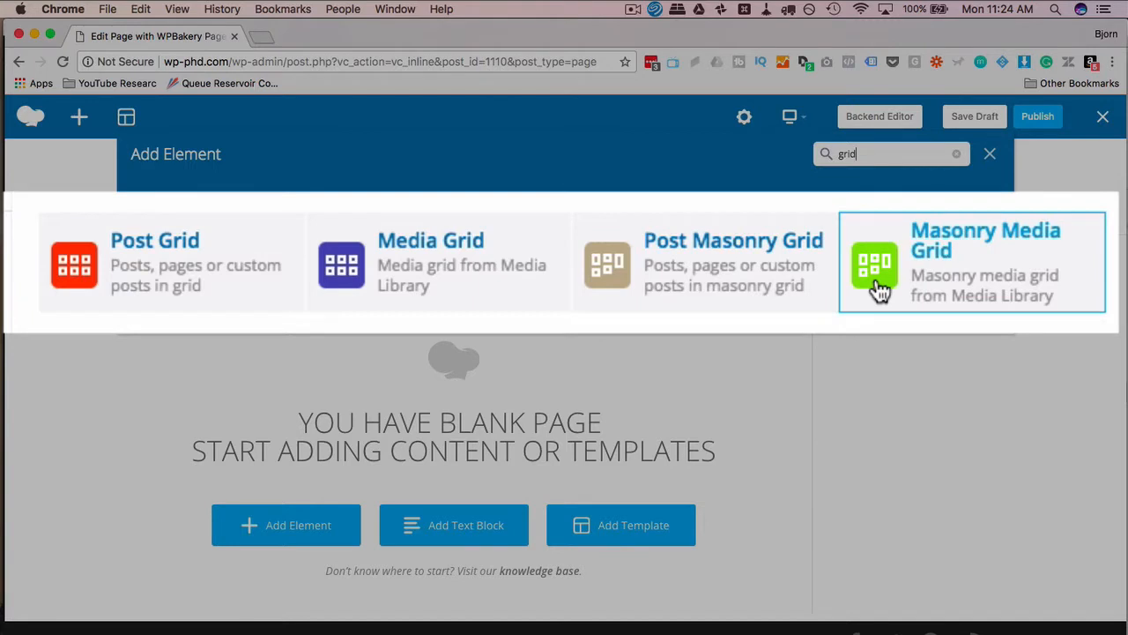
{"action": "left_click", "coordinate": [970, 261]}
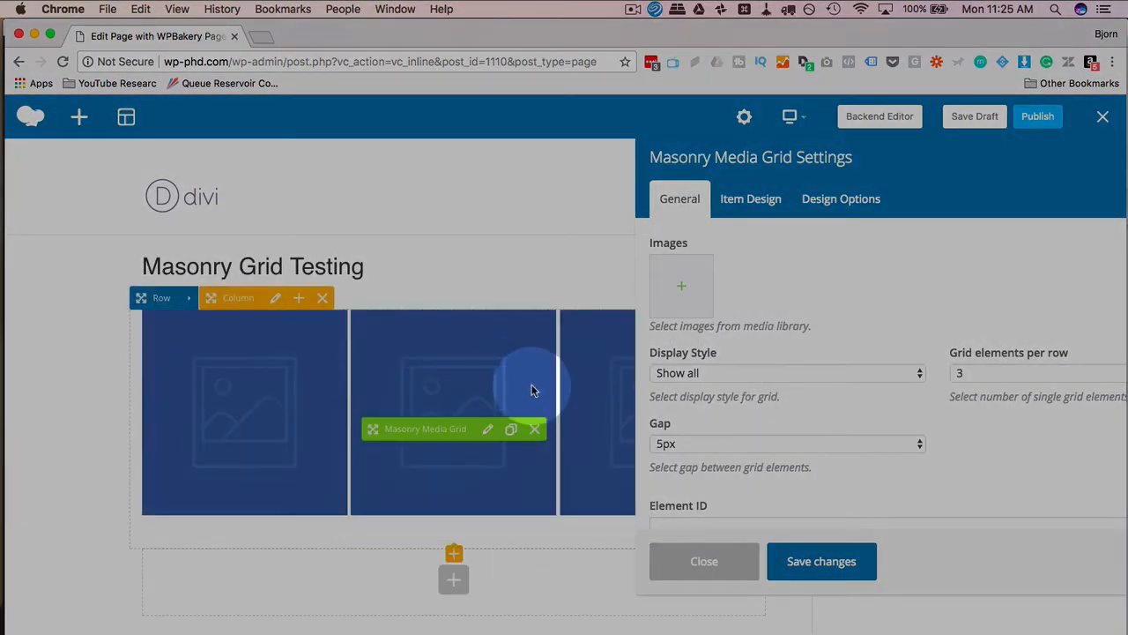
- Load a set of media-library images into the grid's Images field
{"action": "left_click", "coordinate": [681, 286]}
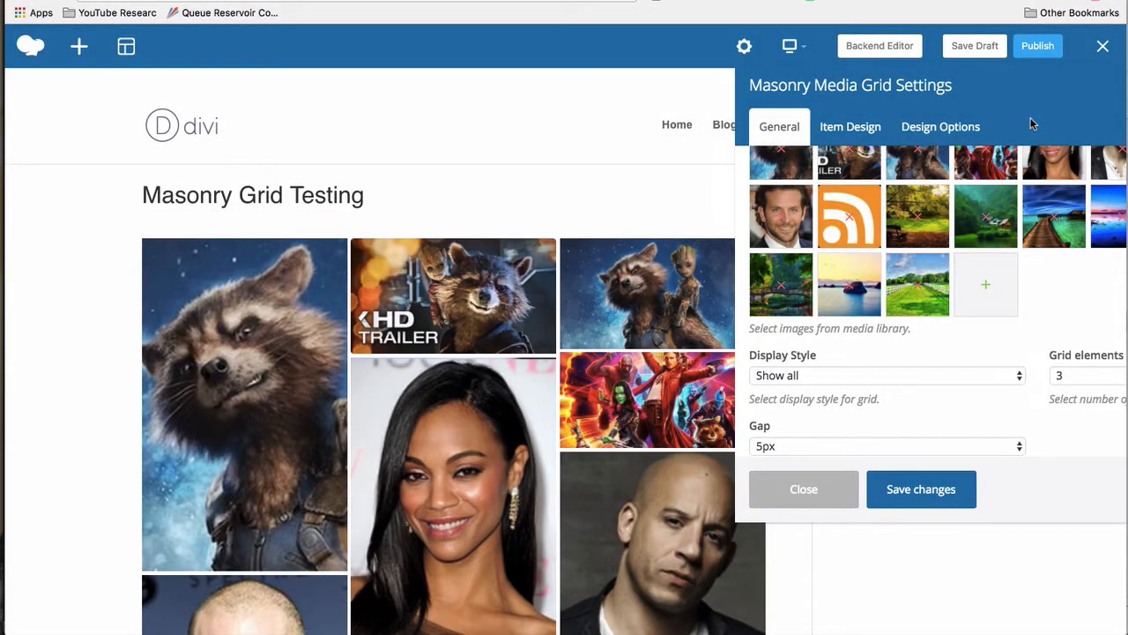
{"action": "left_click", "coordinate": [885, 374]}
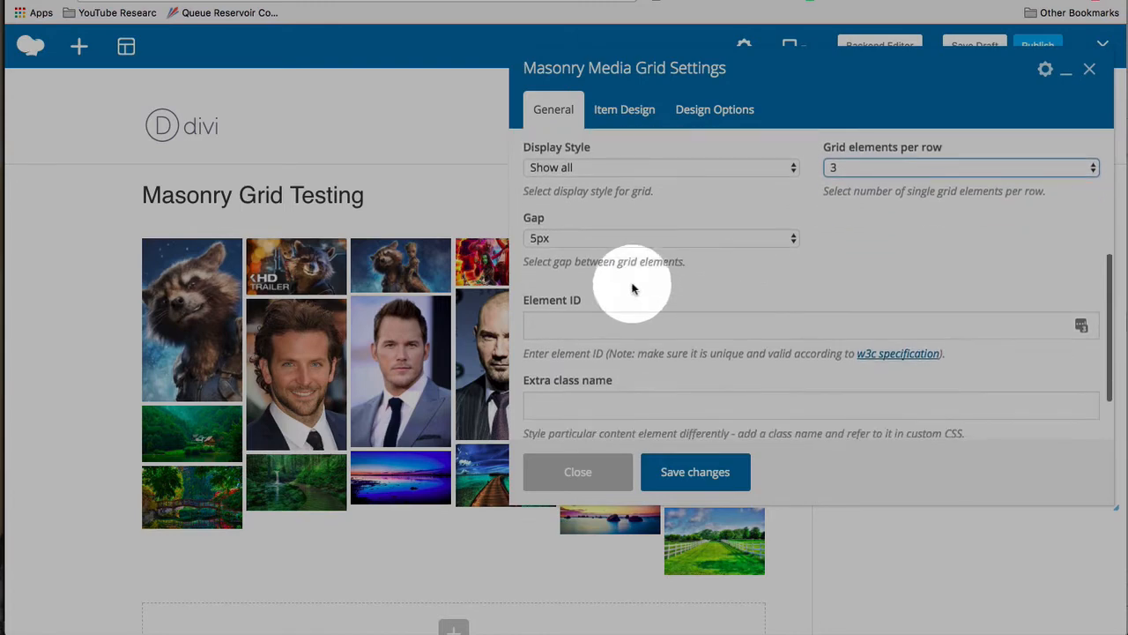
{"action": "left_click", "coordinate": [661, 168]}
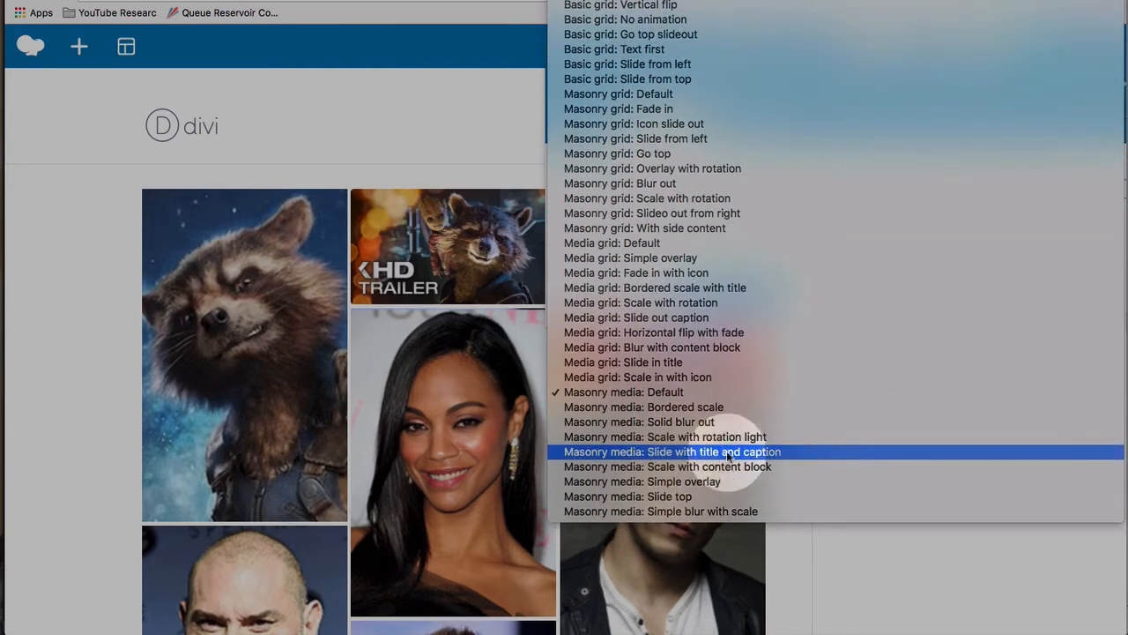
- Set the grid element template to 'Masonry media: Scale with content block'
{"action": "left_click", "coordinate": [638, 421]}
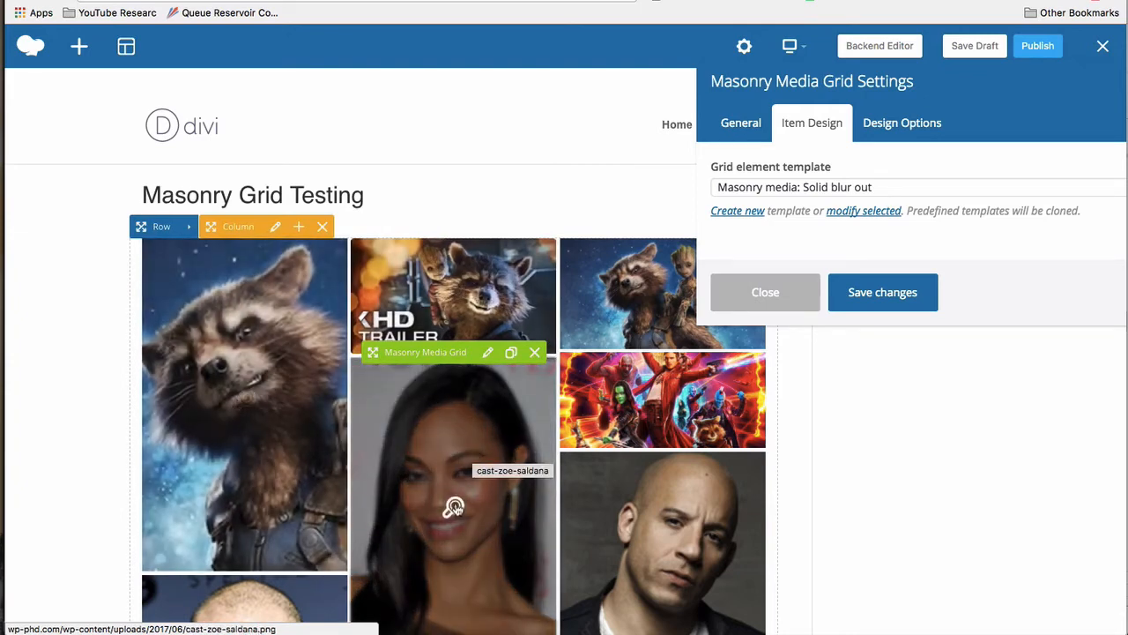
{"action": "mouse_move", "coordinate": [662, 397]}
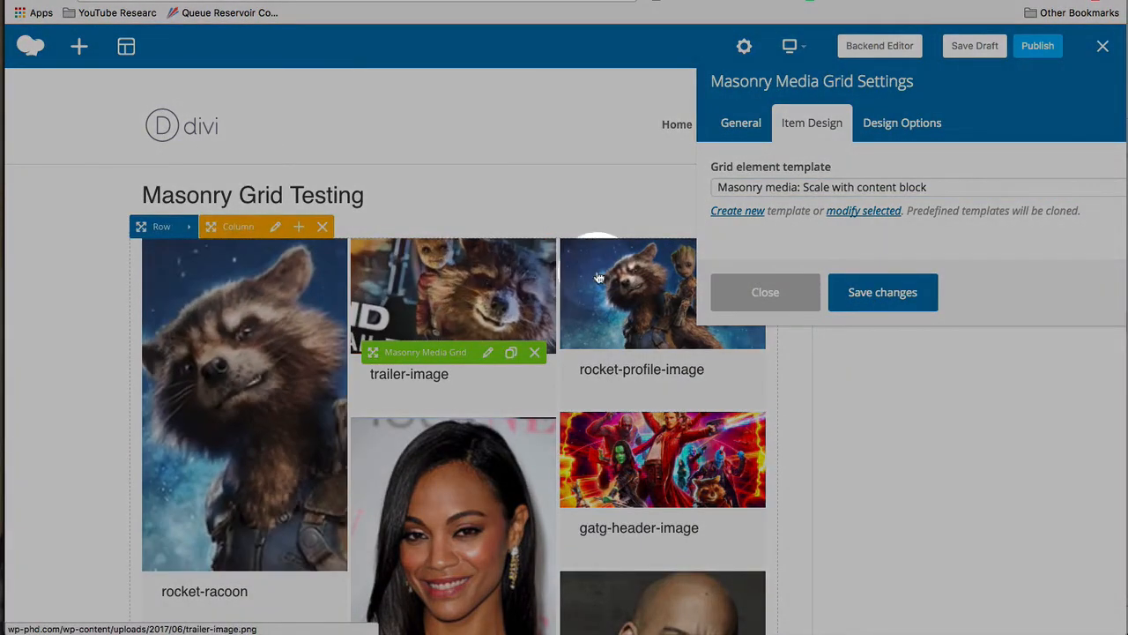
{"action": "scroll", "scroll_direction": "down", "scroll_amount": 3}
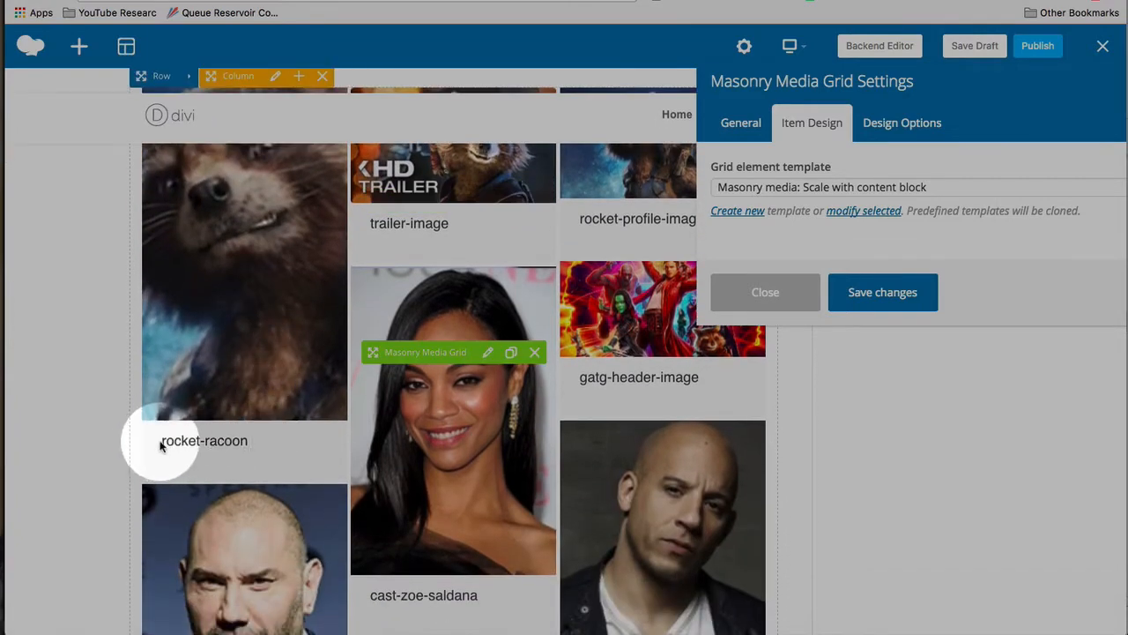
{"action": "scroll", "scroll_direction": "down", "scroll_amount": 3}
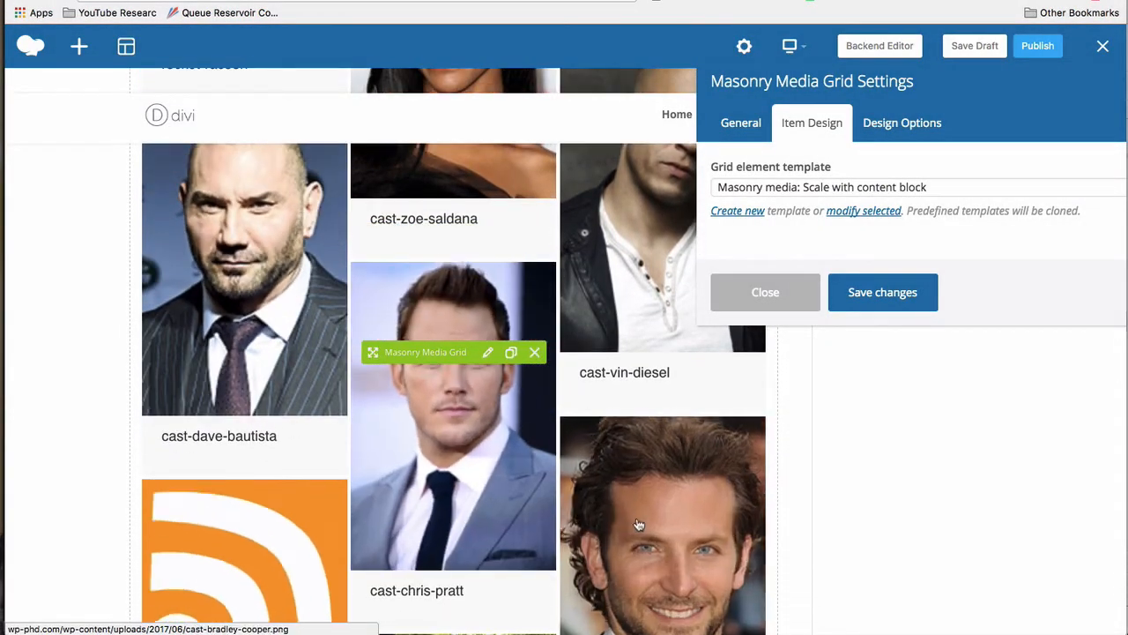
{"action": "left_click", "coordinate": [916, 187]}
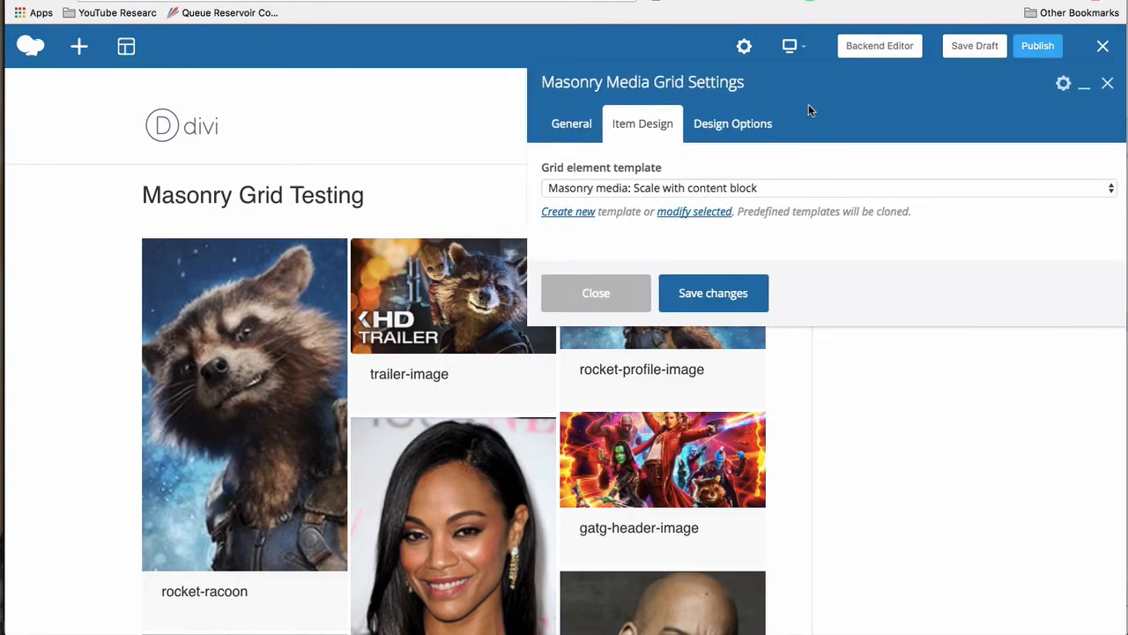
- Apply a custom 1/2 + 1/2 layout so the row has two equal half-width columns
{"action": "left_click", "coordinate": [596, 292]}
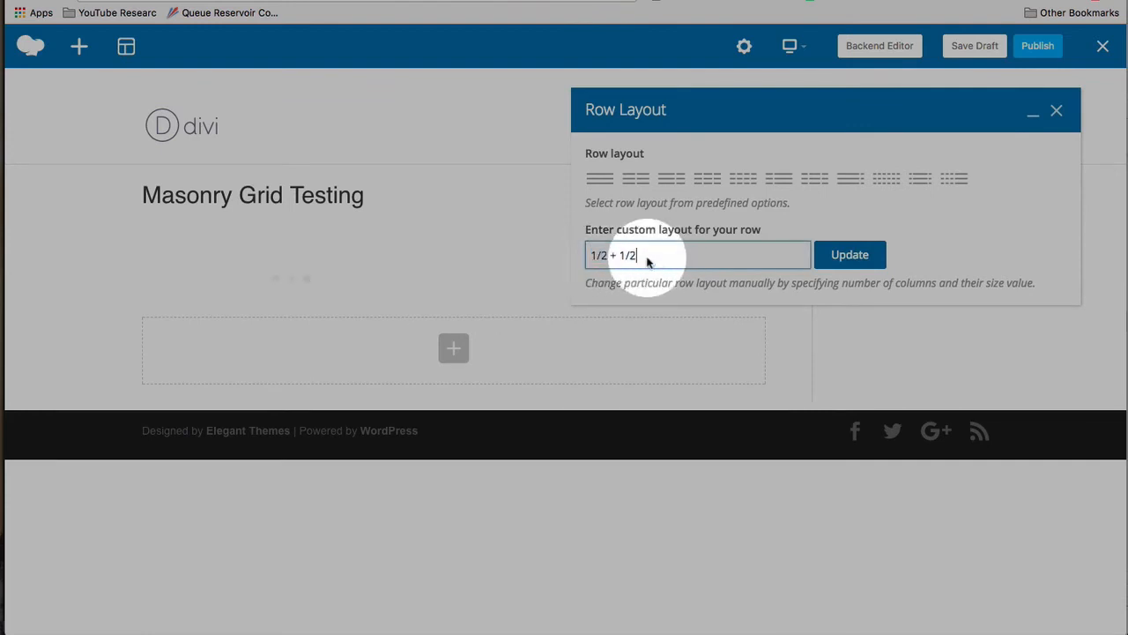
{"action": "left_click", "coordinate": [849, 254]}
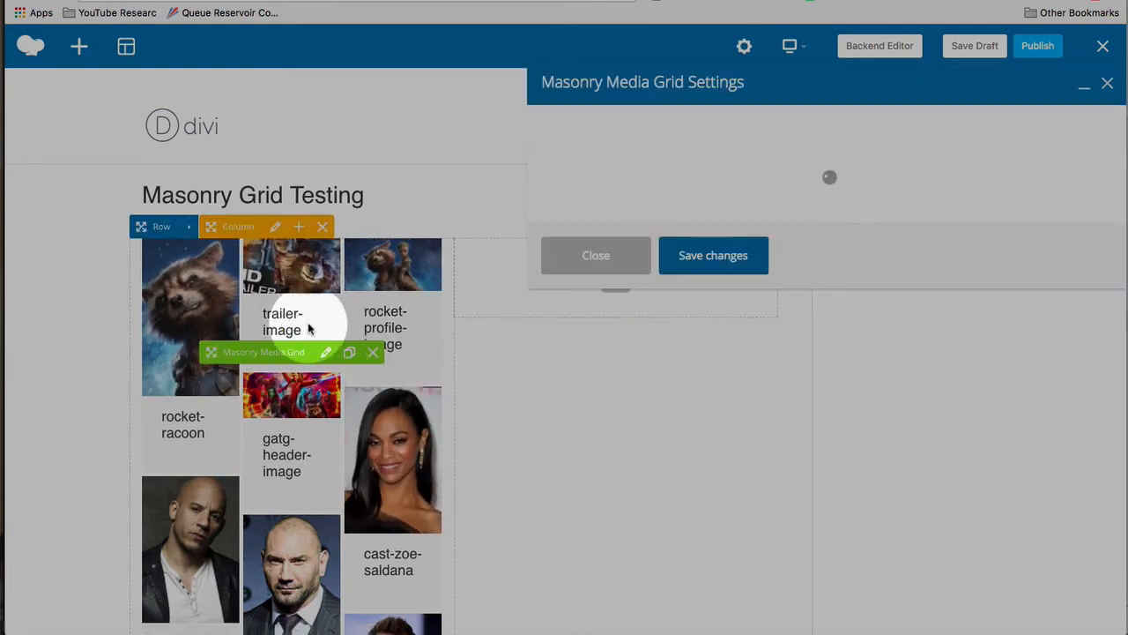